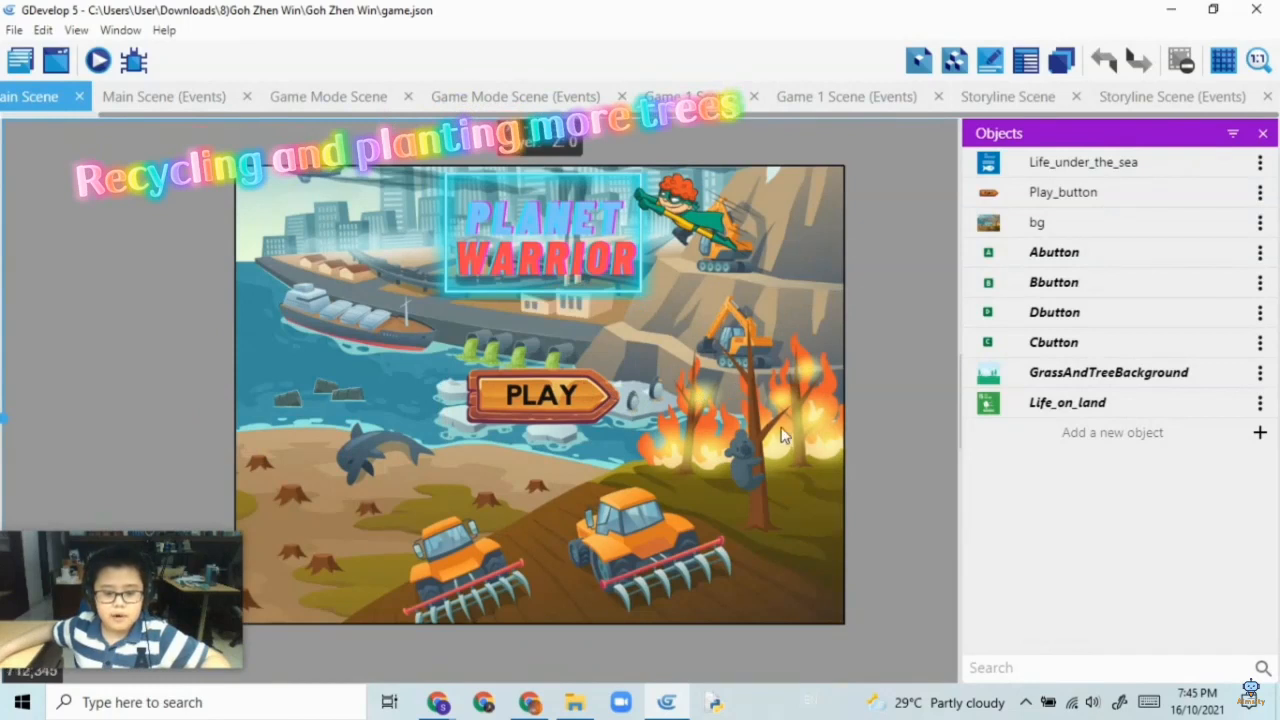
mouse_move(863, 416)
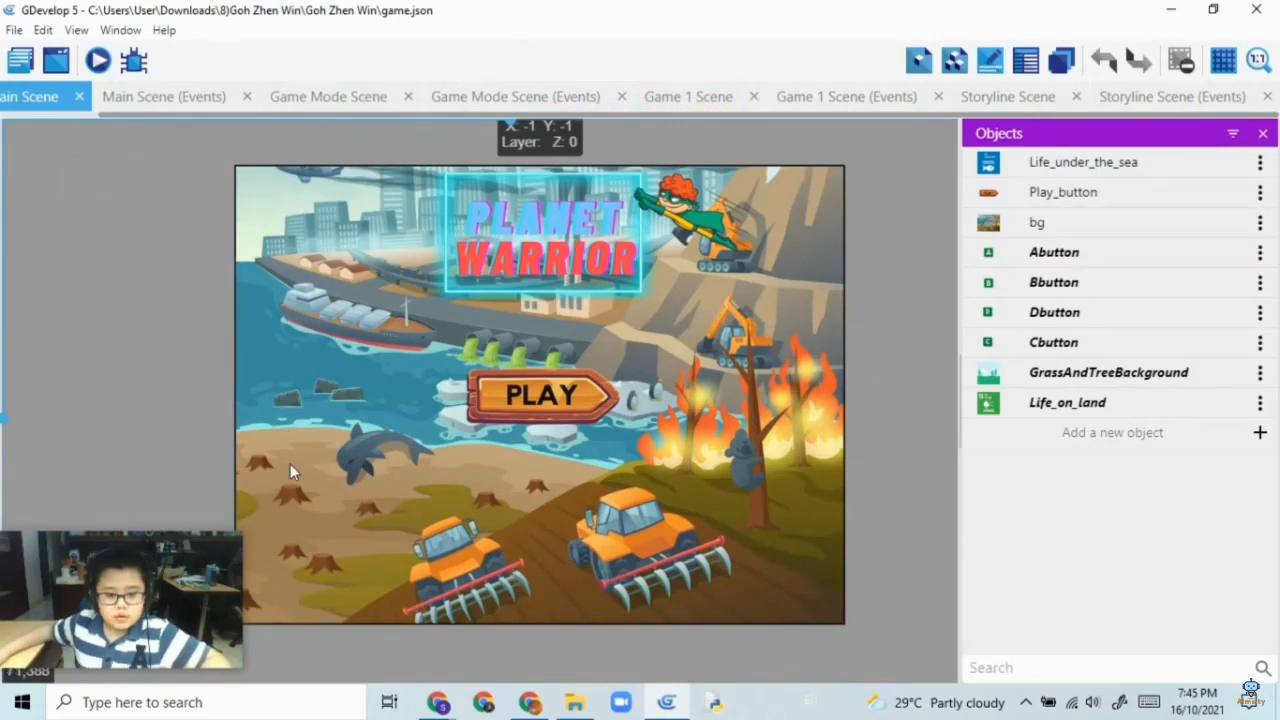
mouse_move(445, 444)
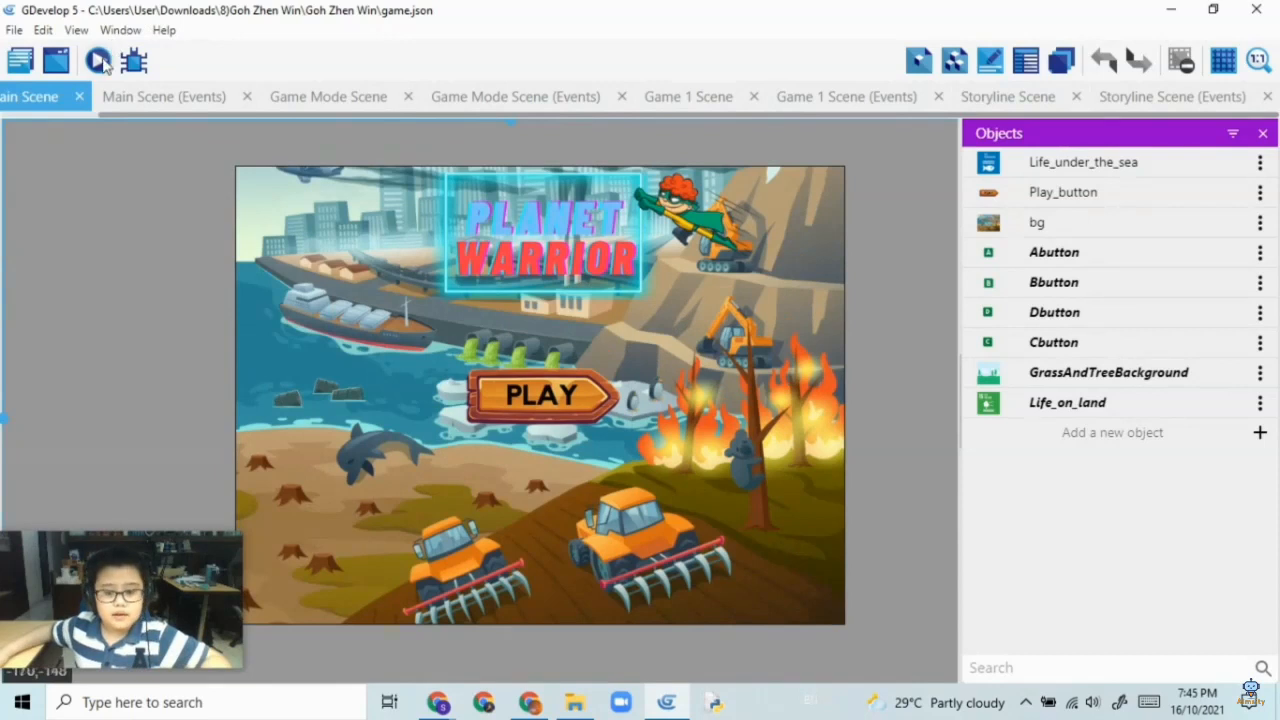
mouse_move(97, 63)
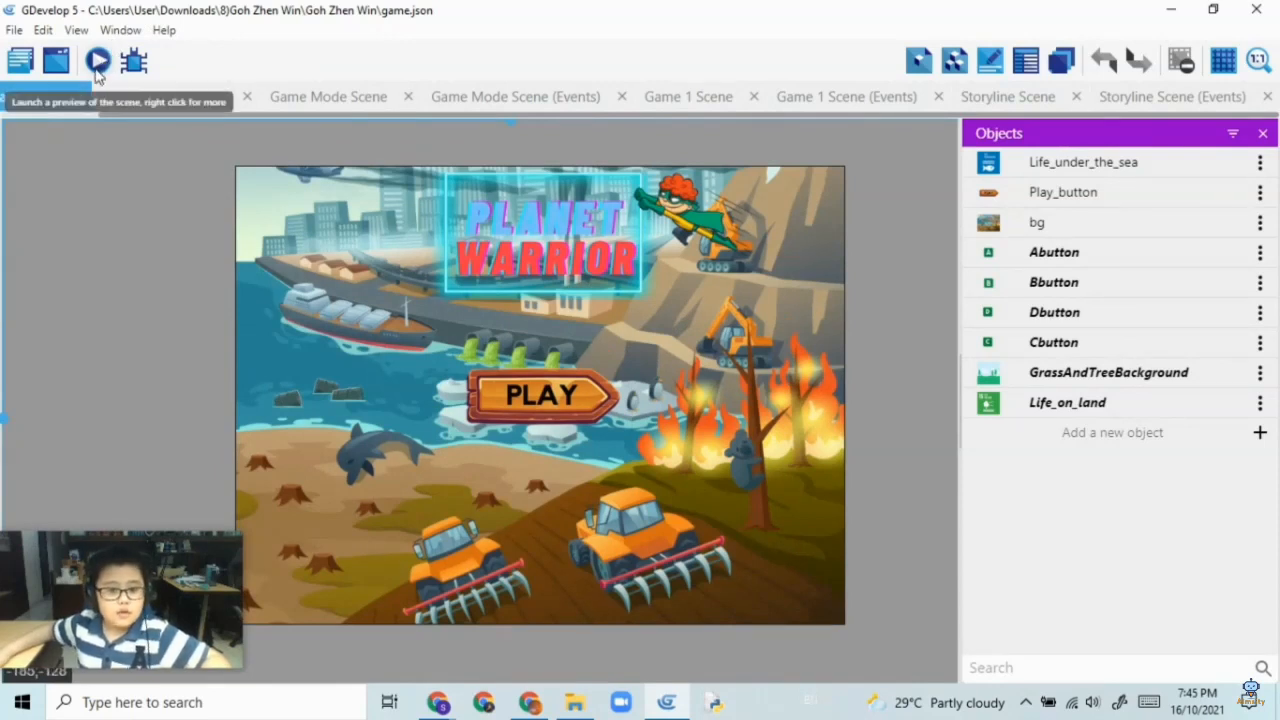
- Launch the game preview, start from the title screen, and advance past the welcome story
left_click(98, 64)
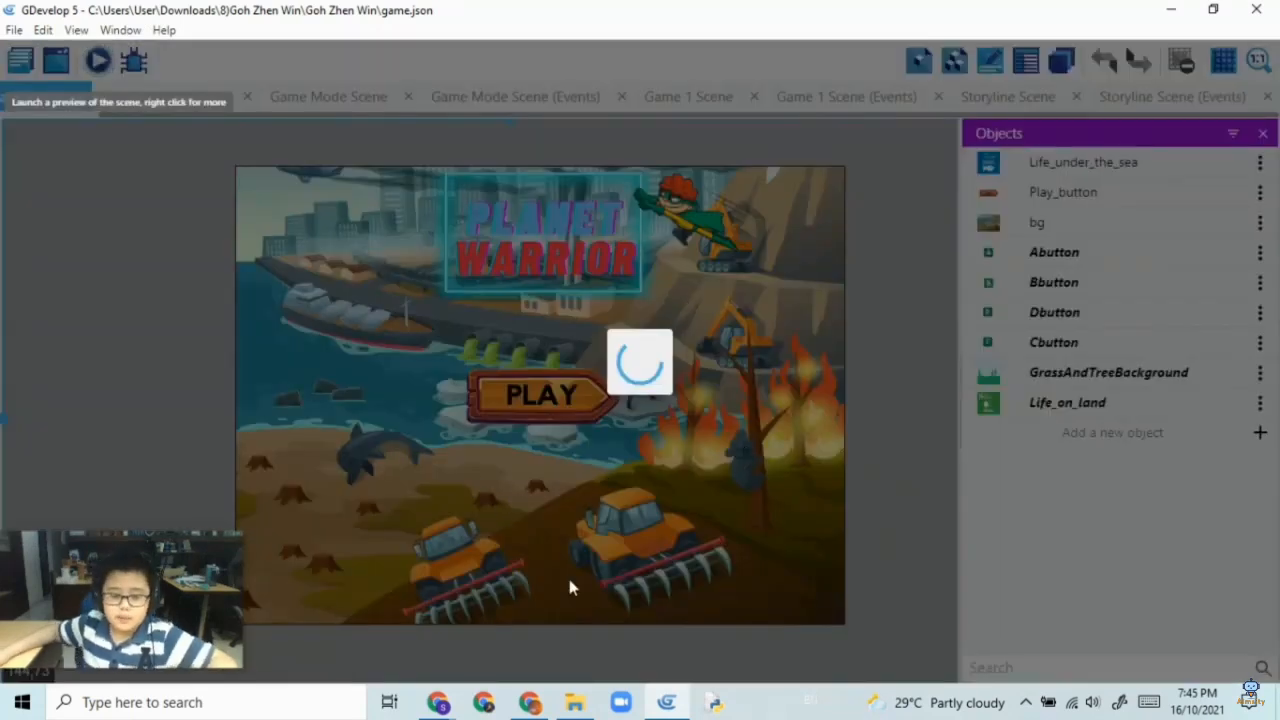
left_click(98, 64)
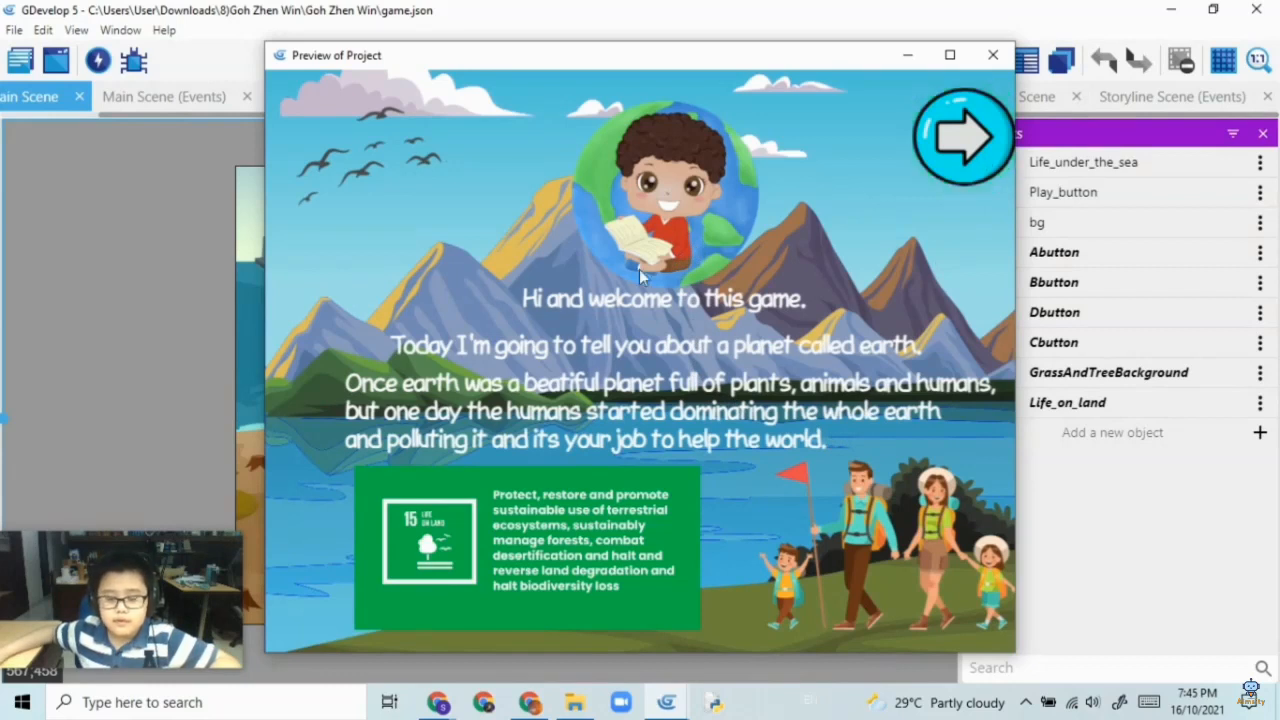
left_click(960, 145)
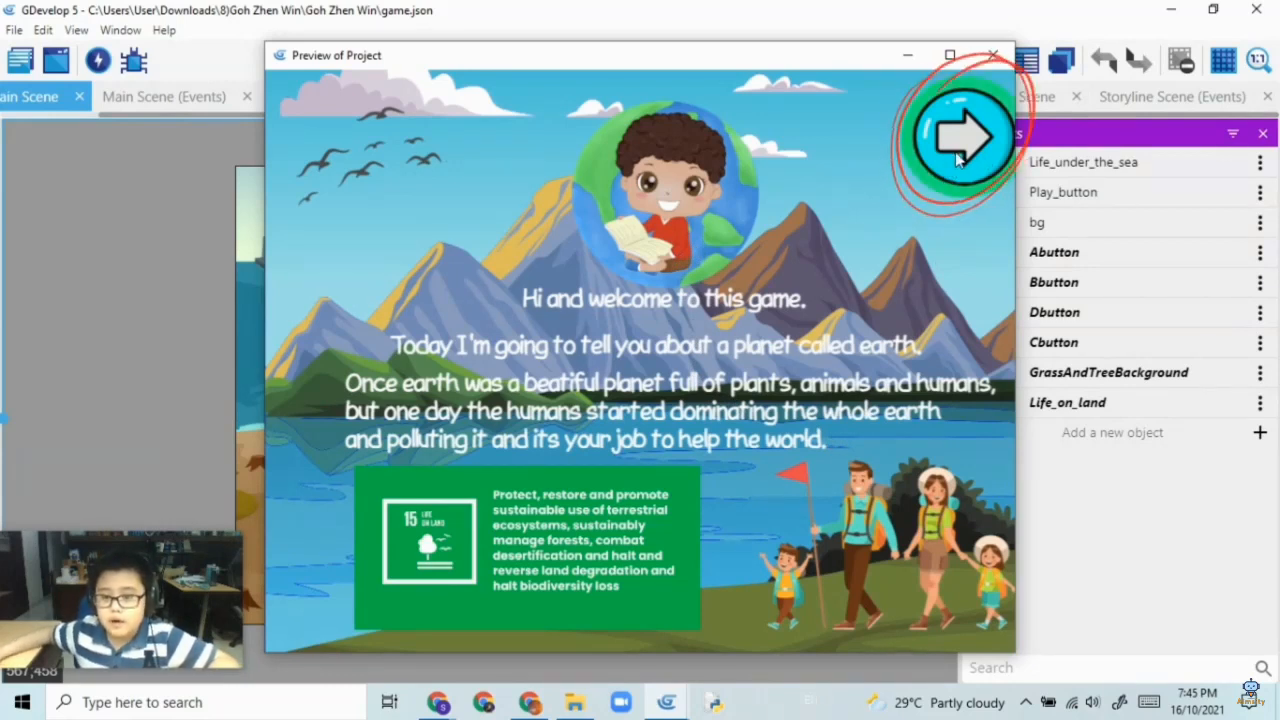
- Pick the recycling game and drag the trash into its bin to earn the Recycle Badge
left_click(957, 140)
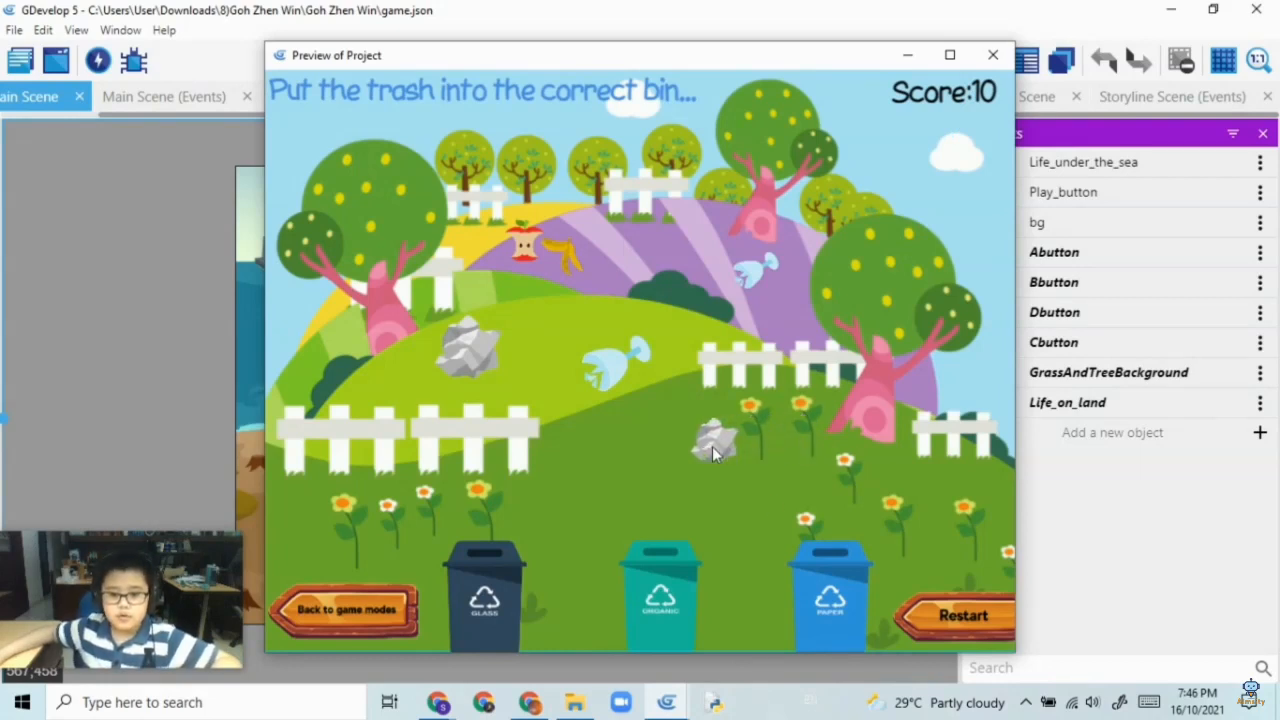
left_click_drag(715, 445, 525, 510)
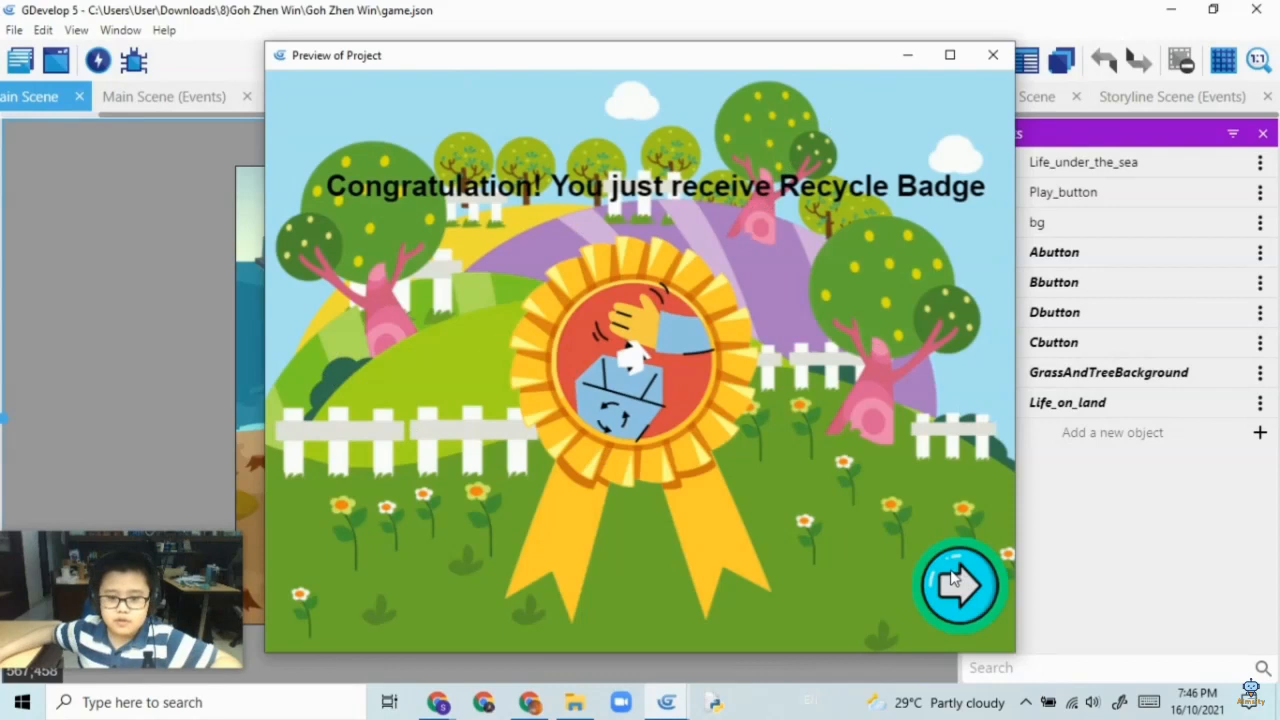
- Dig the marked spot with the shovel, plant the seed bag, then return to game modes
left_click(961, 585)
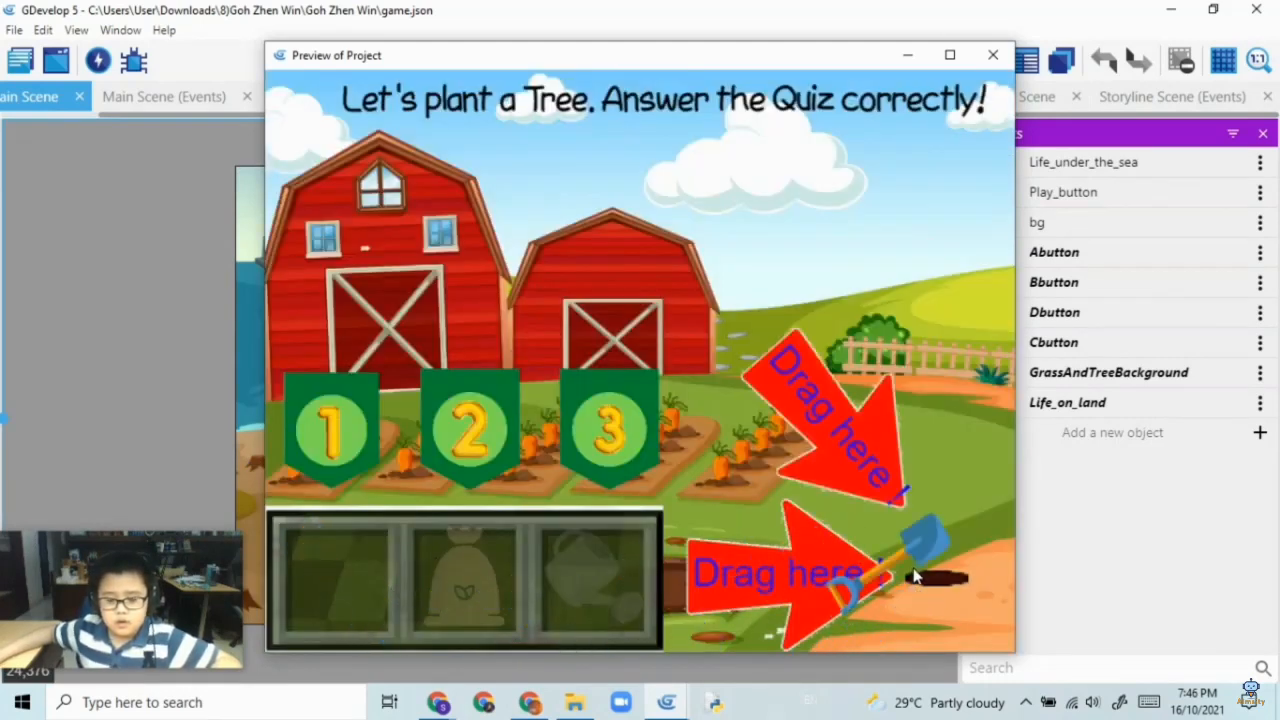
left_click_drag(920, 550, 340, 575)
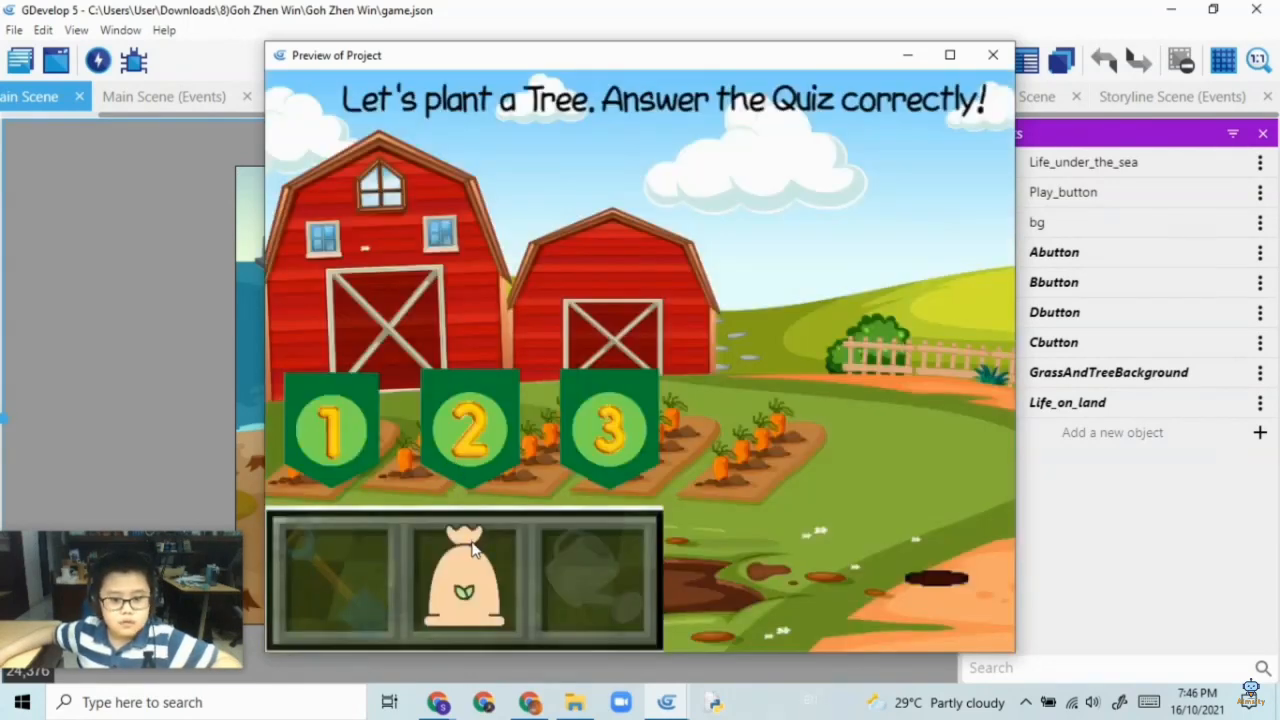
left_click_drag(463, 578, 918, 585)
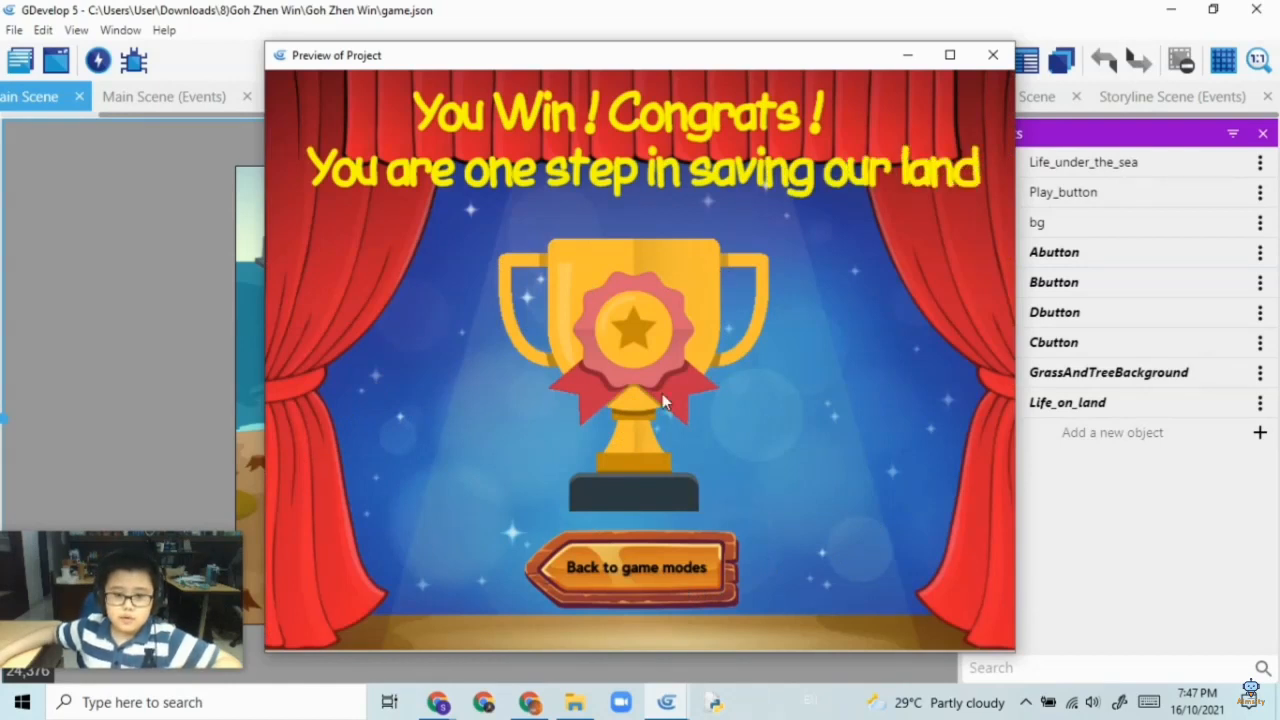
mouse_move(717, 460)
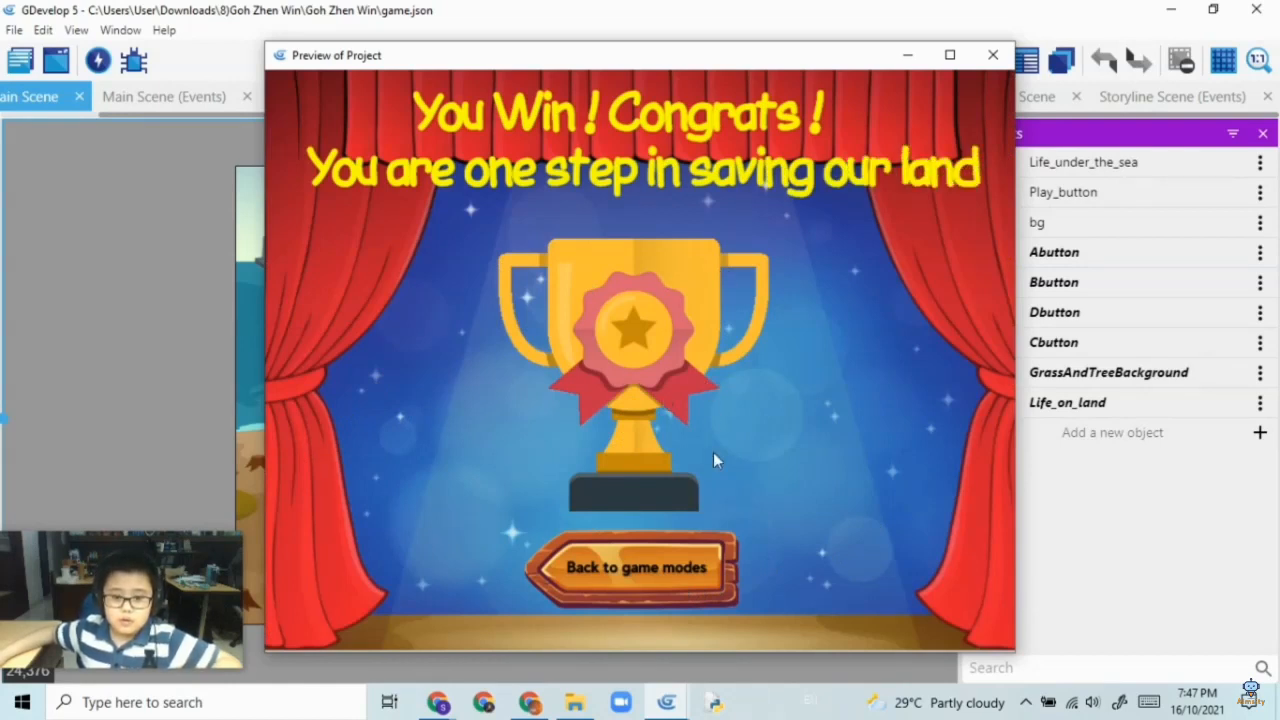
mouse_move(682, 593)
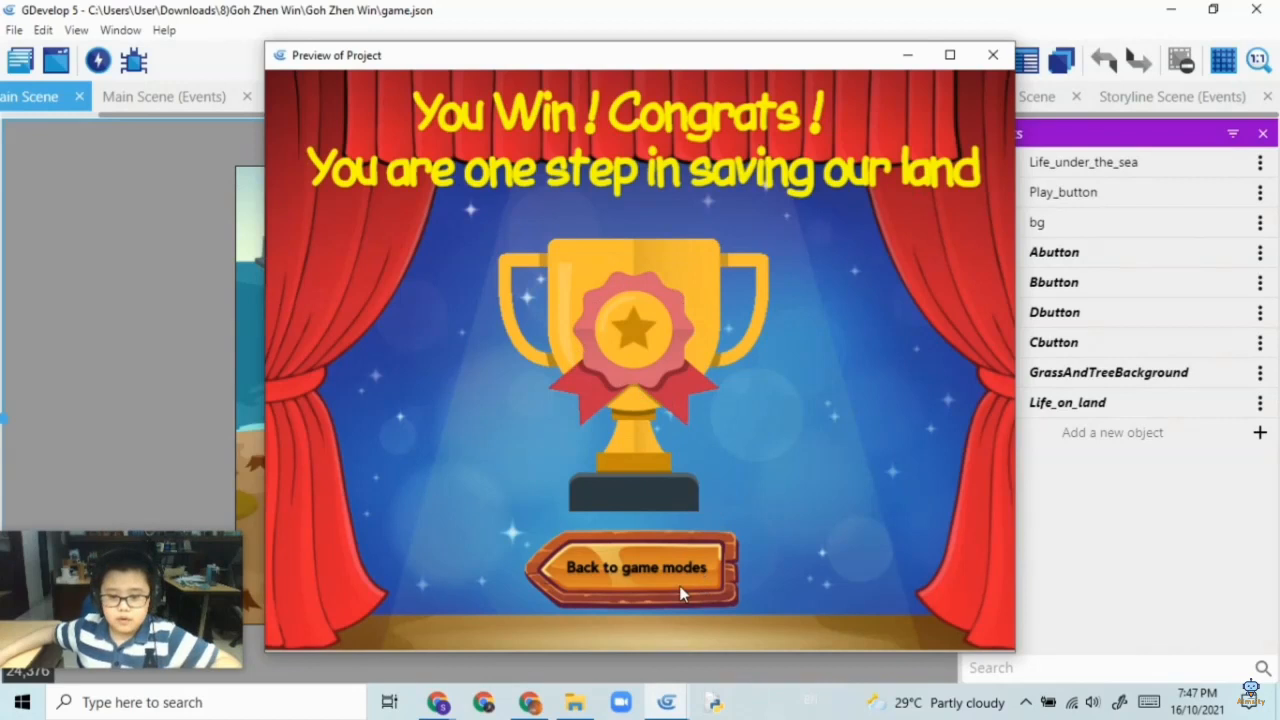
mouse_move(688, 591)
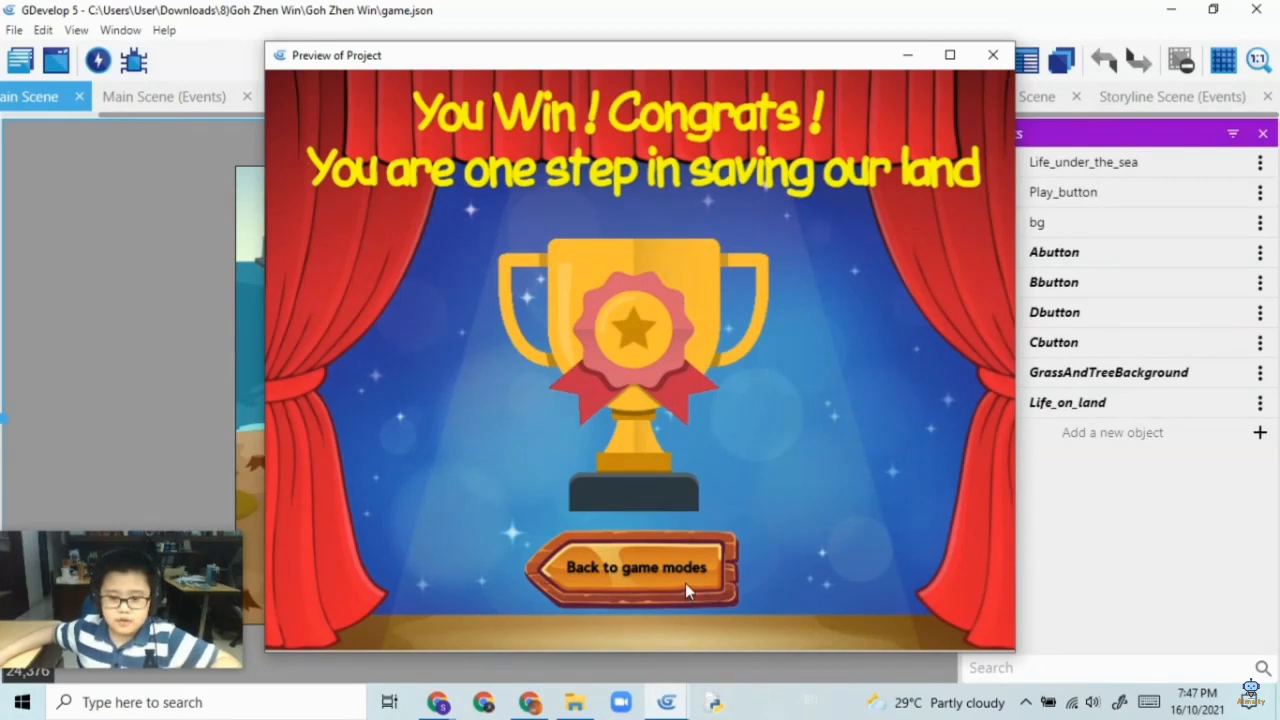
left_click(634, 569)
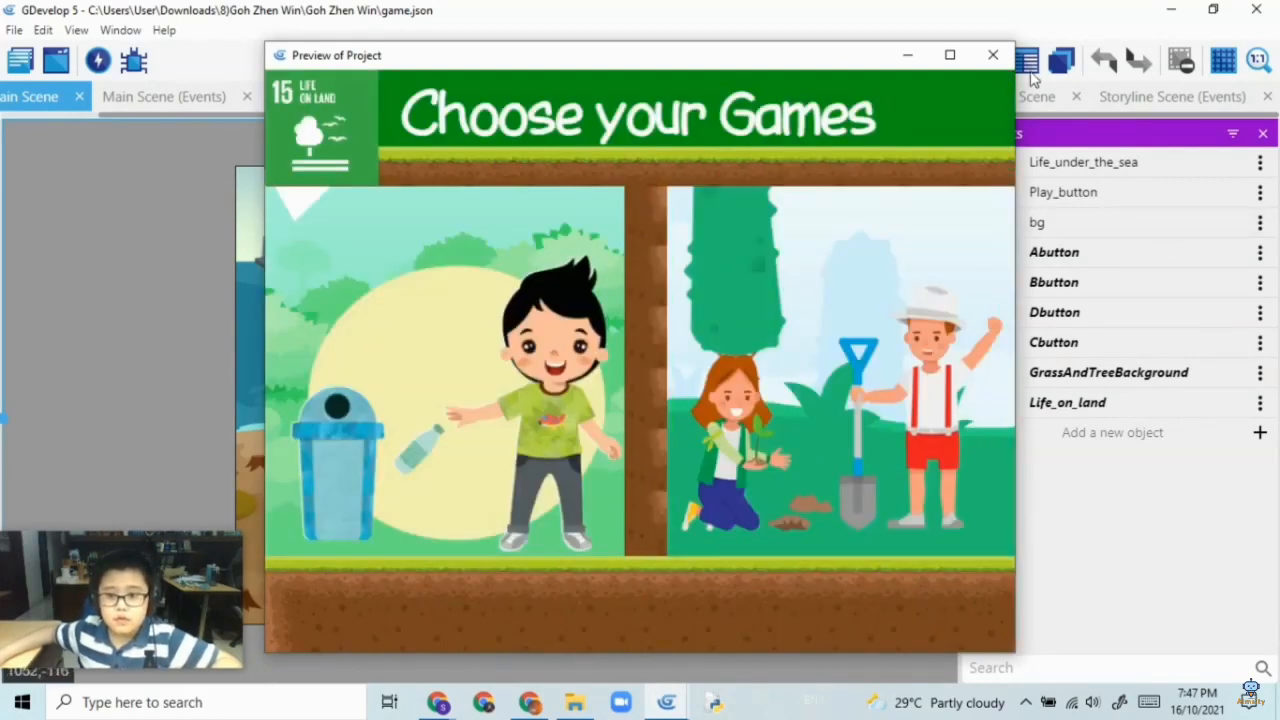
- Close the preview and switch to the Storyline Scene editor
left_click(991, 55)
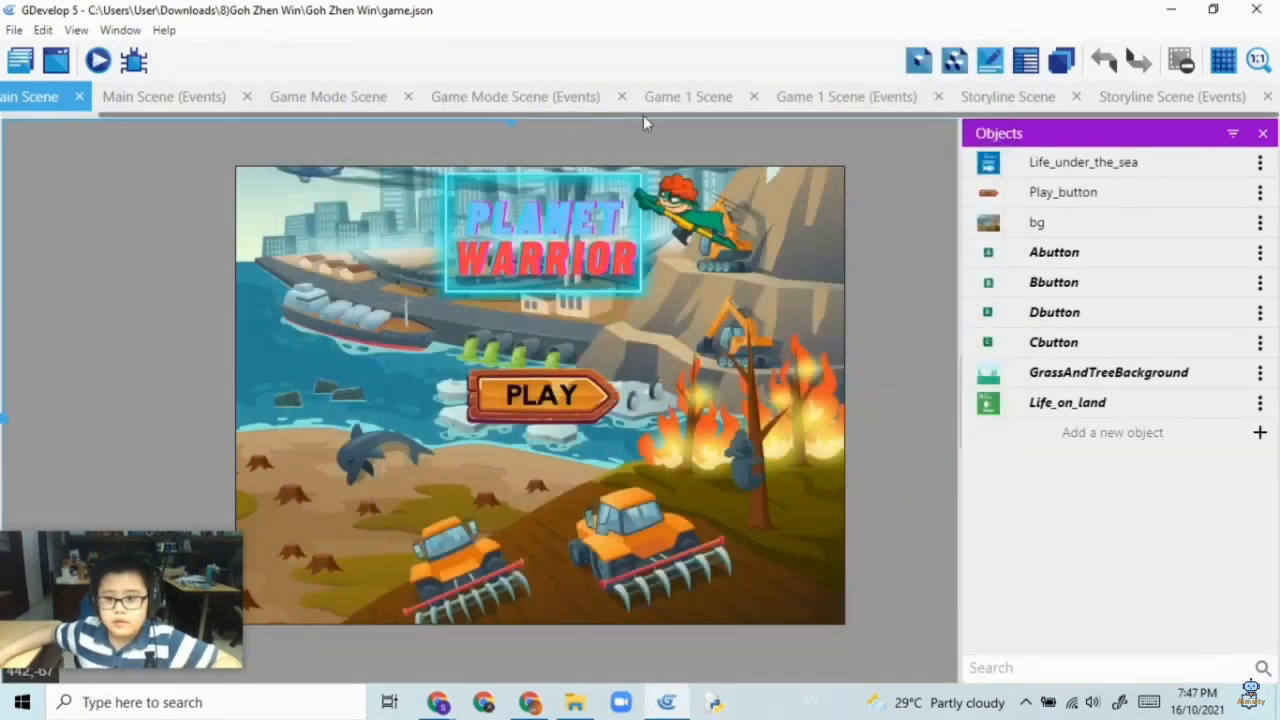
left_click(1007, 96)
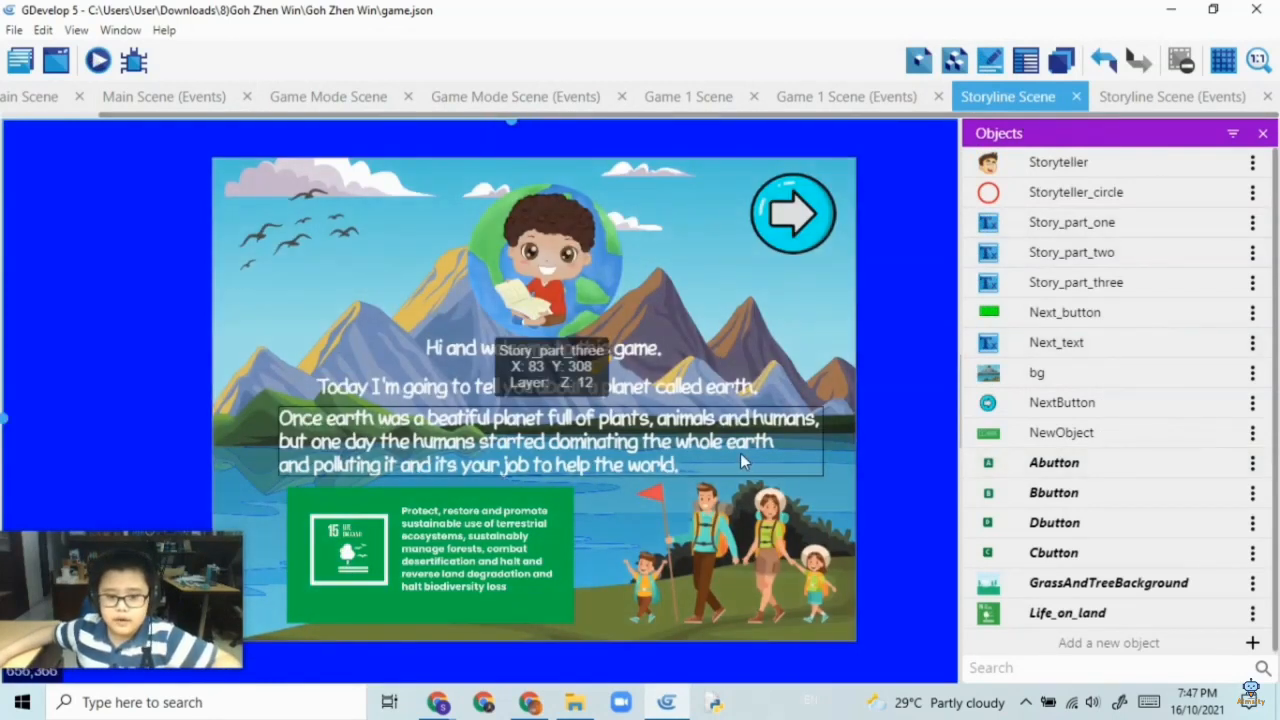
mouse_move(760, 440)
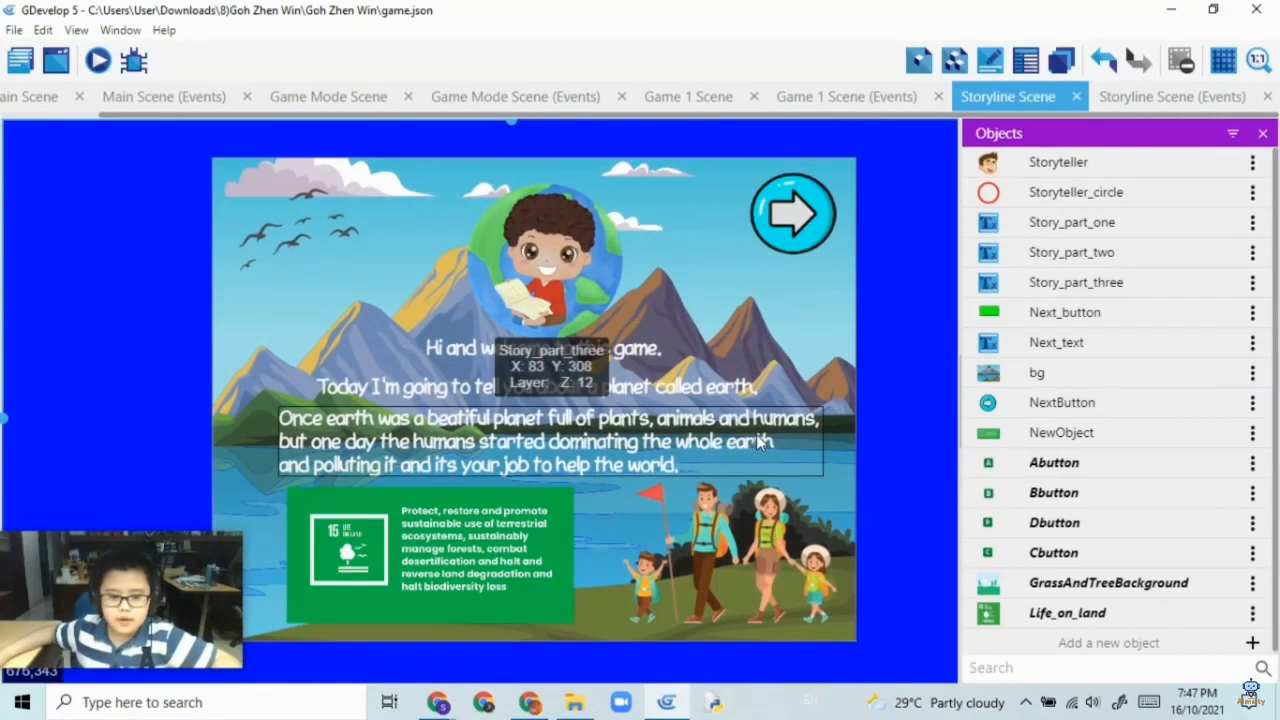
mouse_move(753, 449)
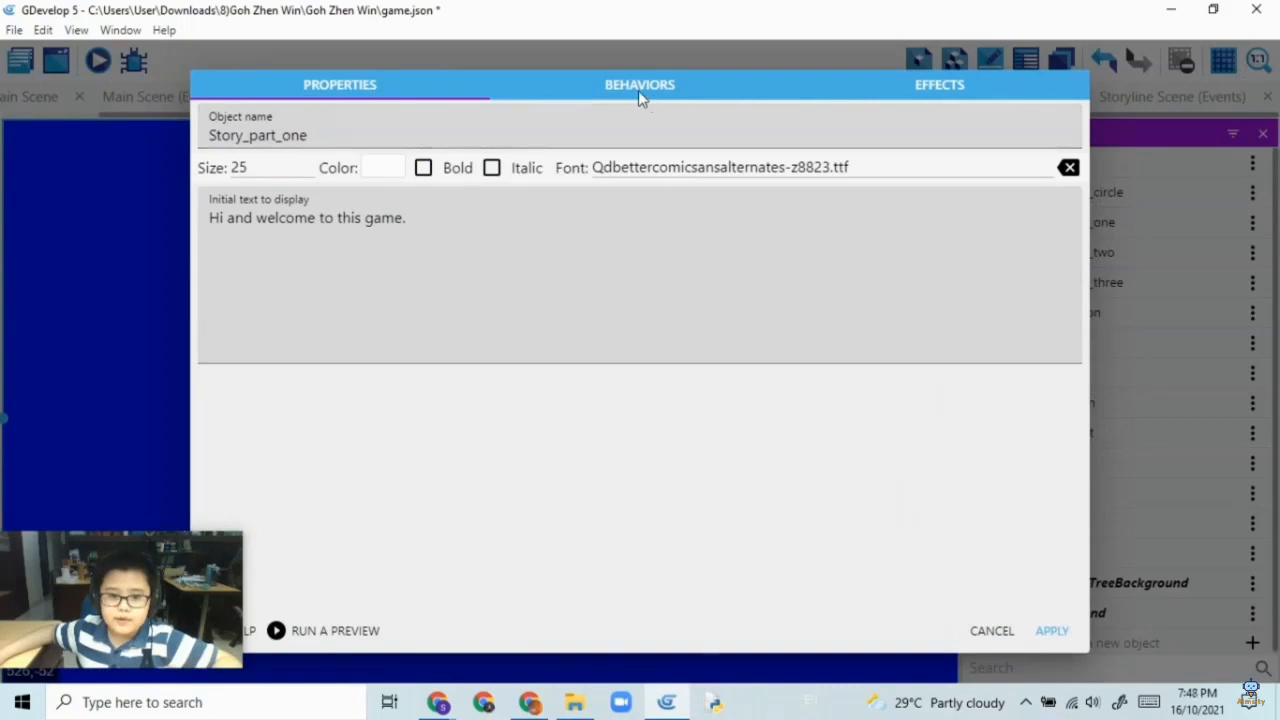
- Inspect Story_part_one's behaviors, confirming Text_AutoTyping with a 0.03-second character interval
left_click(639, 84)
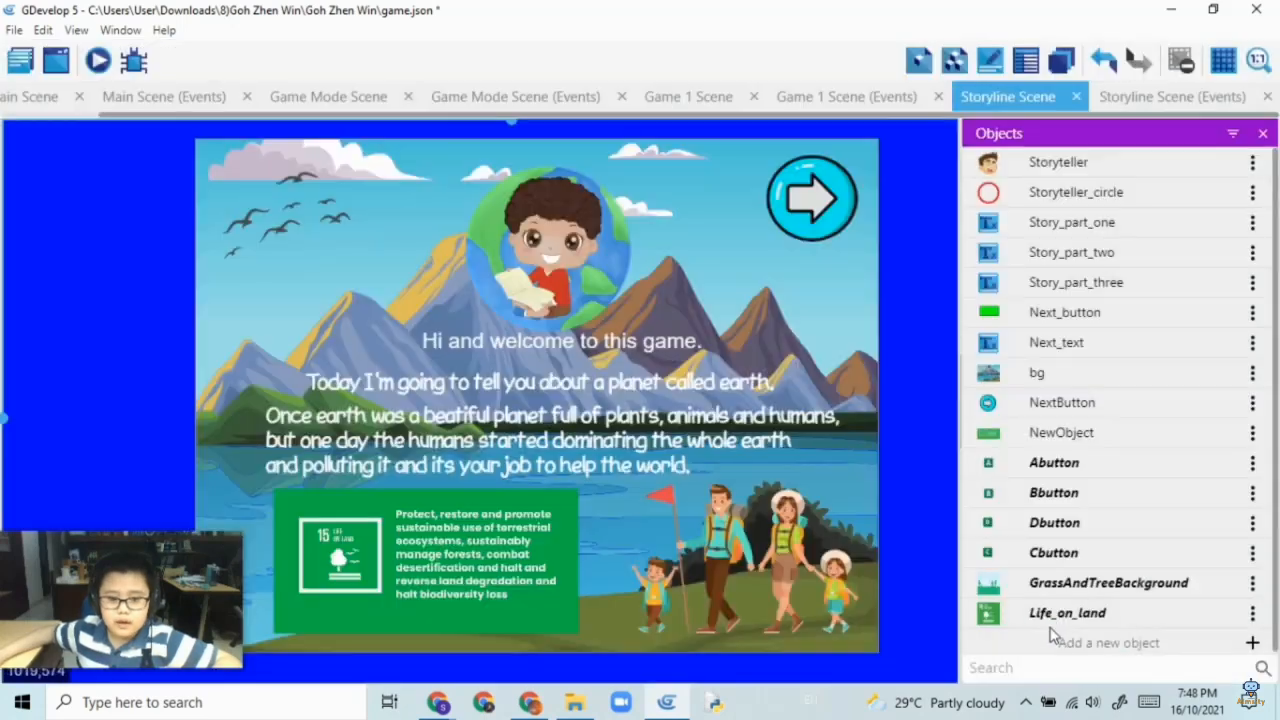
left_click(1072, 222)
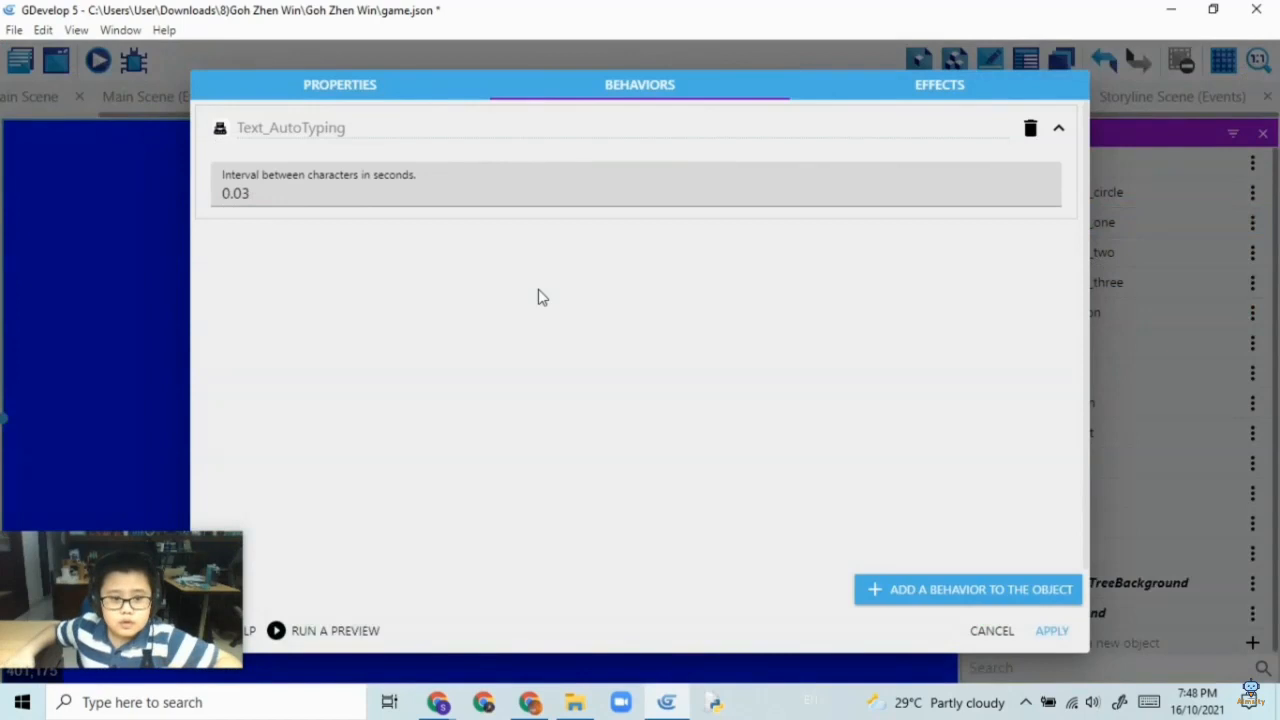
mouse_move(800, 168)
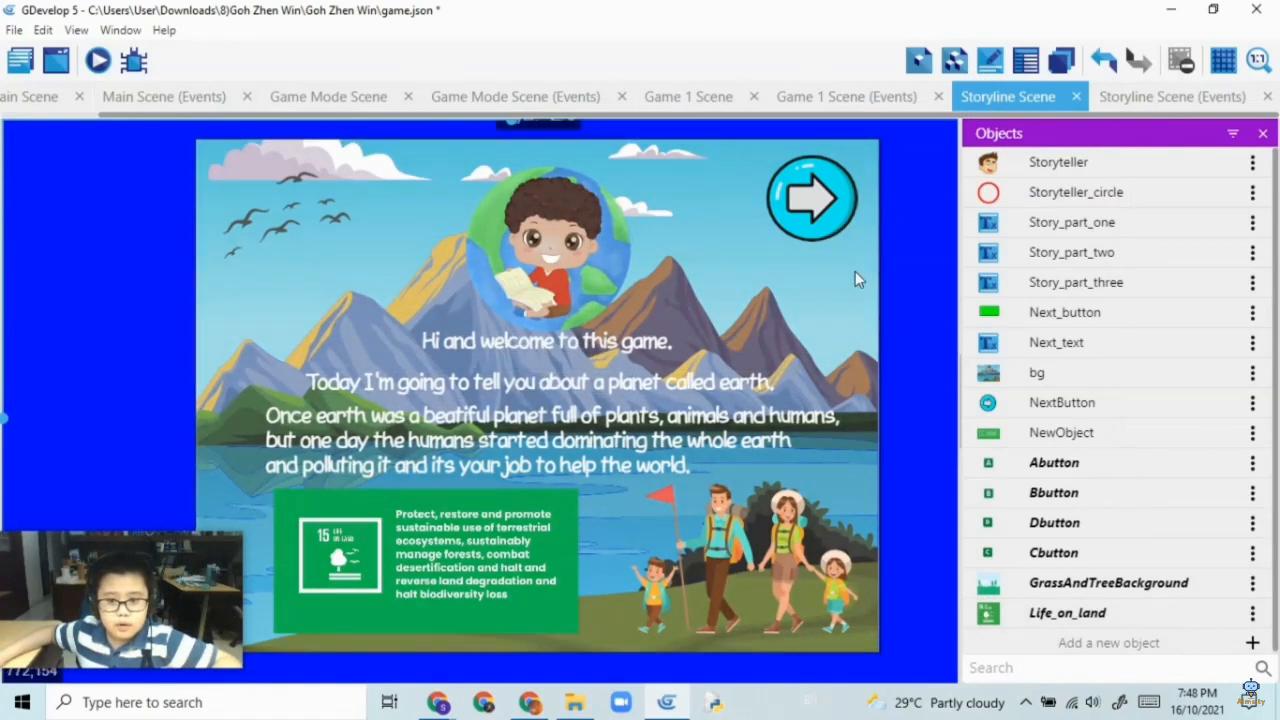
mouse_move(872, 278)
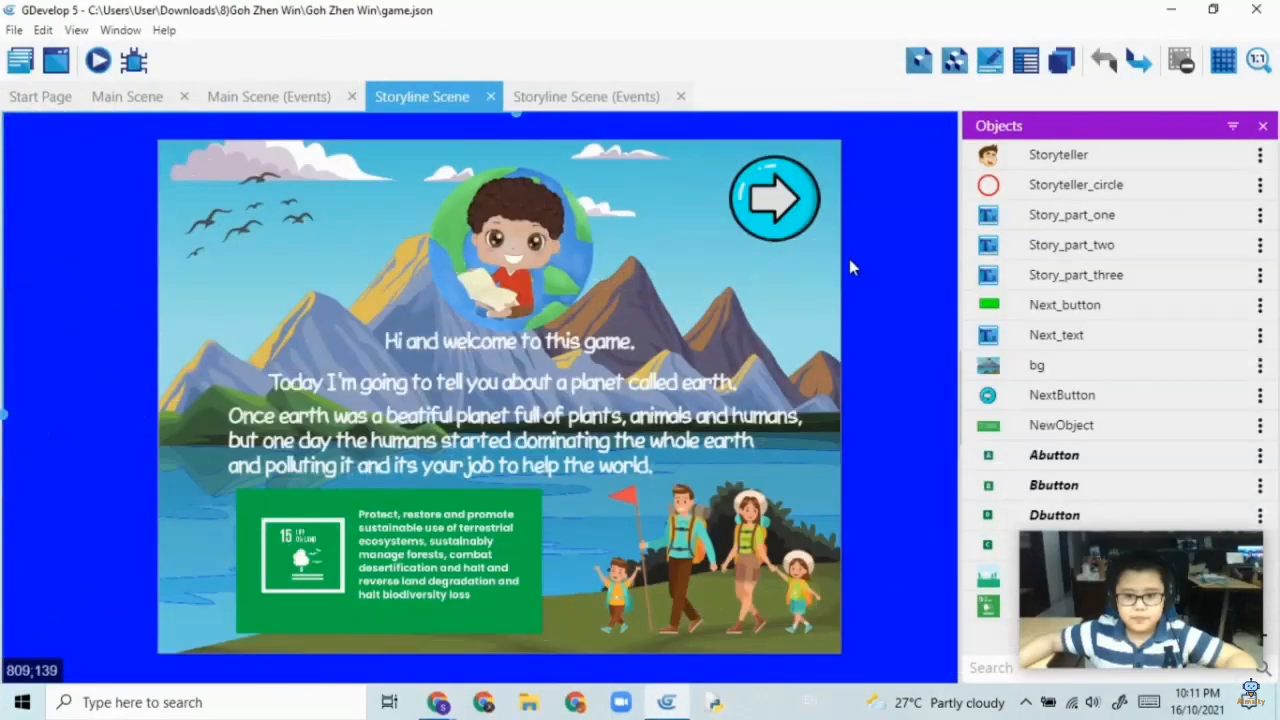
mouse_move(862, 222)
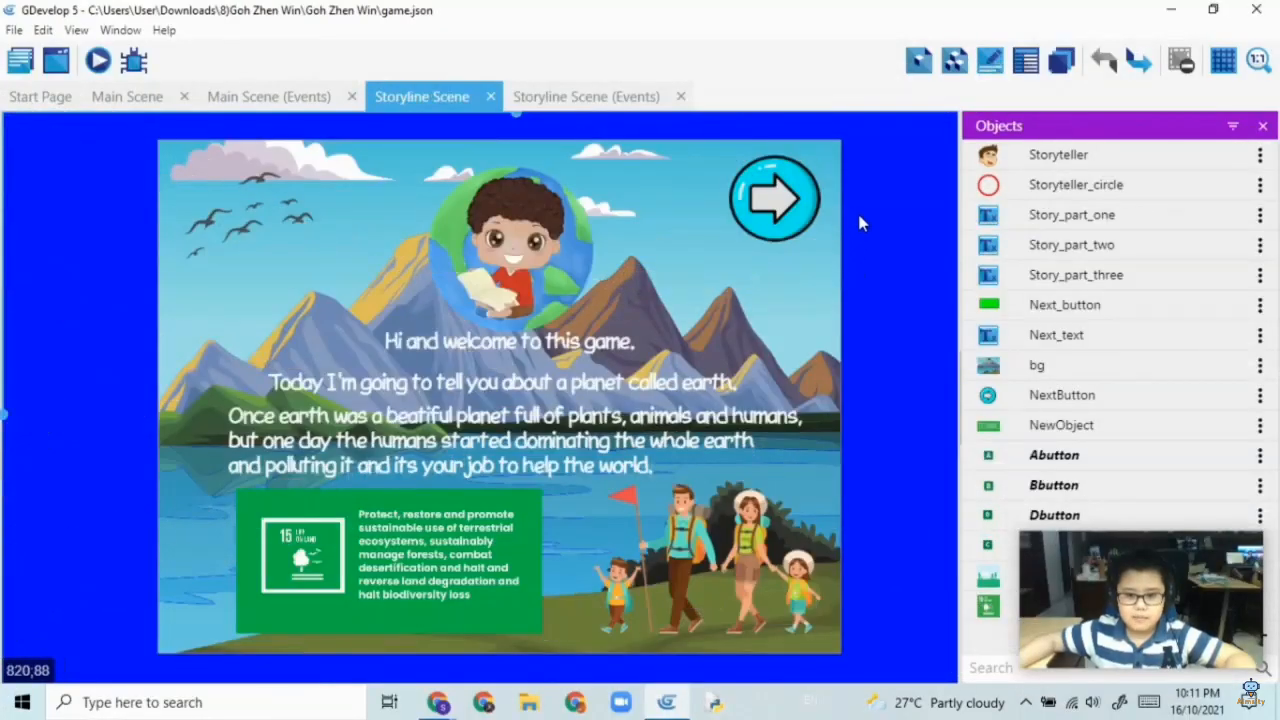
mouse_move(863, 220)
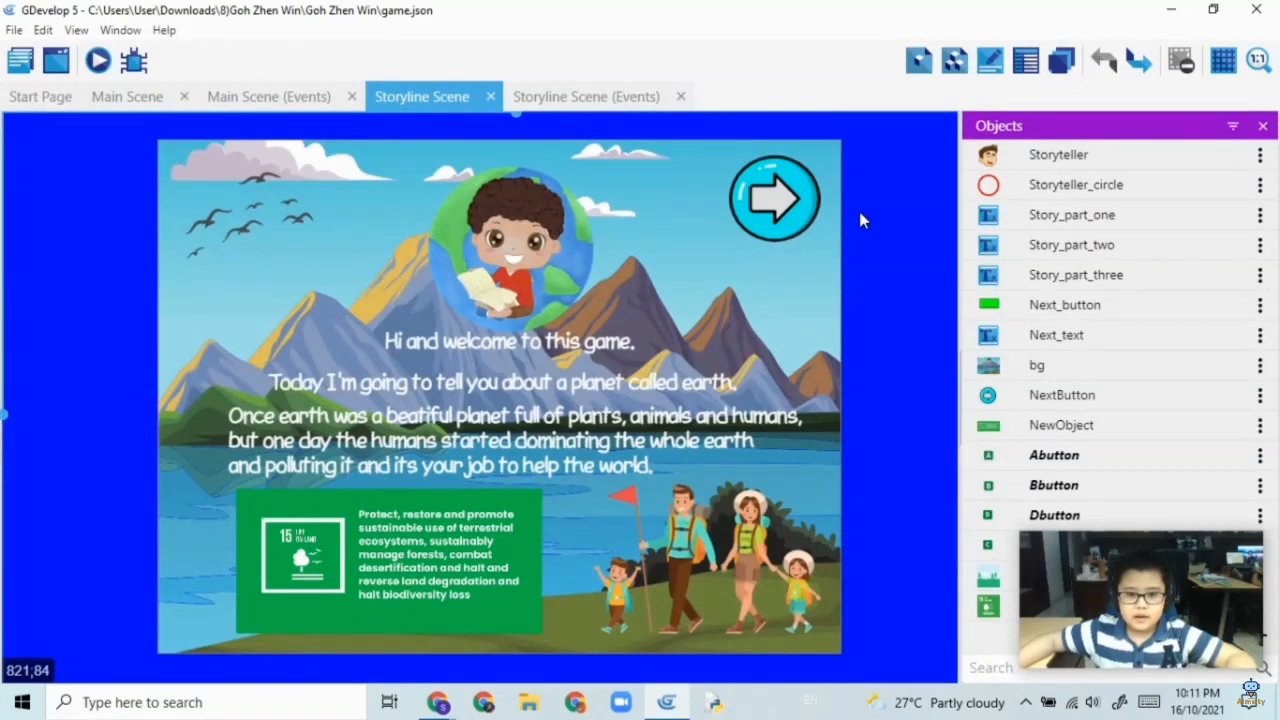